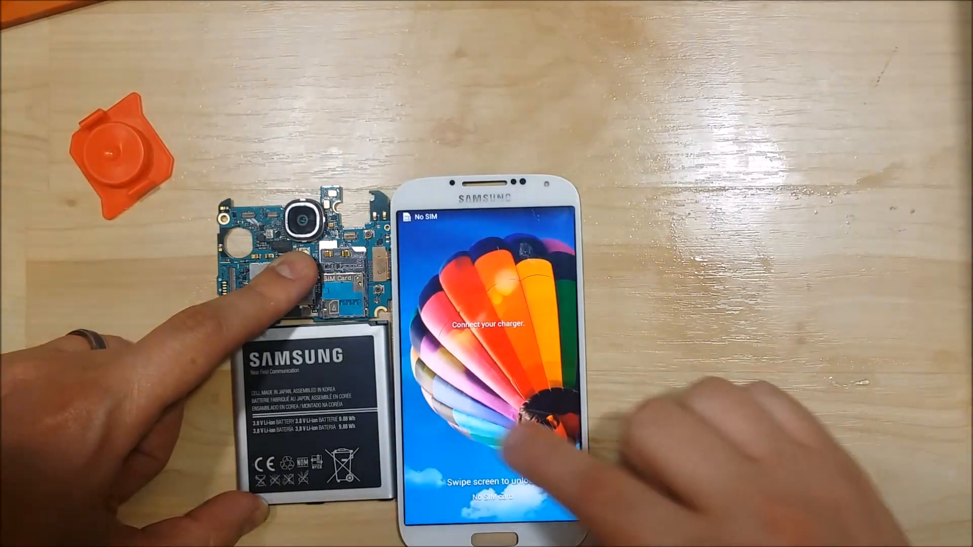
Step: Swipe up on the rehoused Galaxy S4's lock screen to reach the home screen
left_click_drag(490, 435, 490, 248)
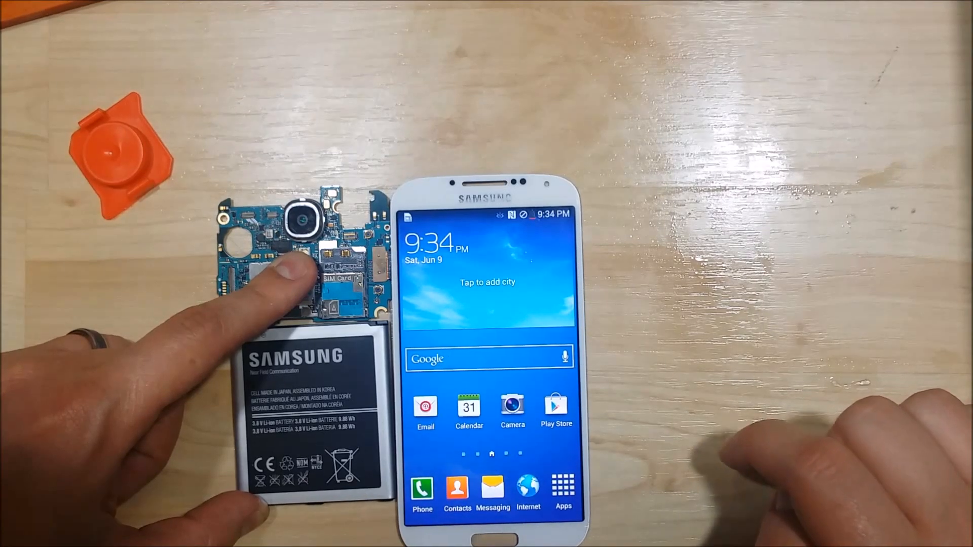